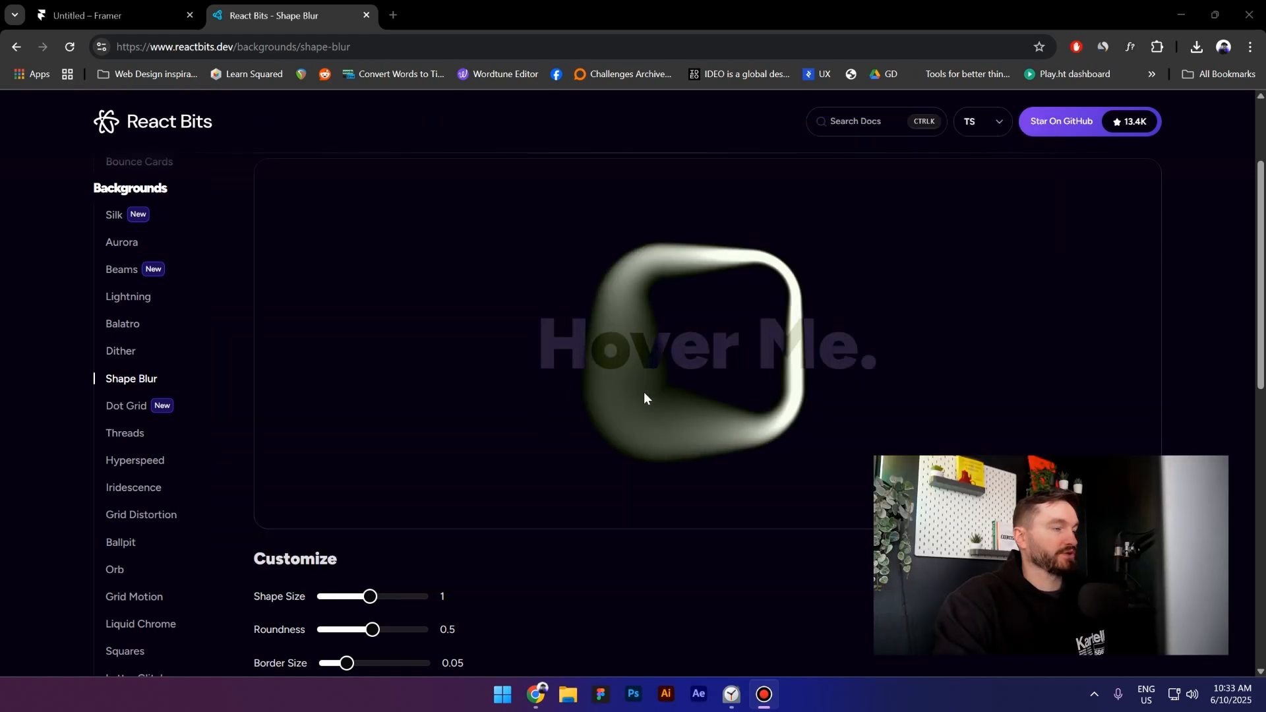
mouse_move(171, 420)
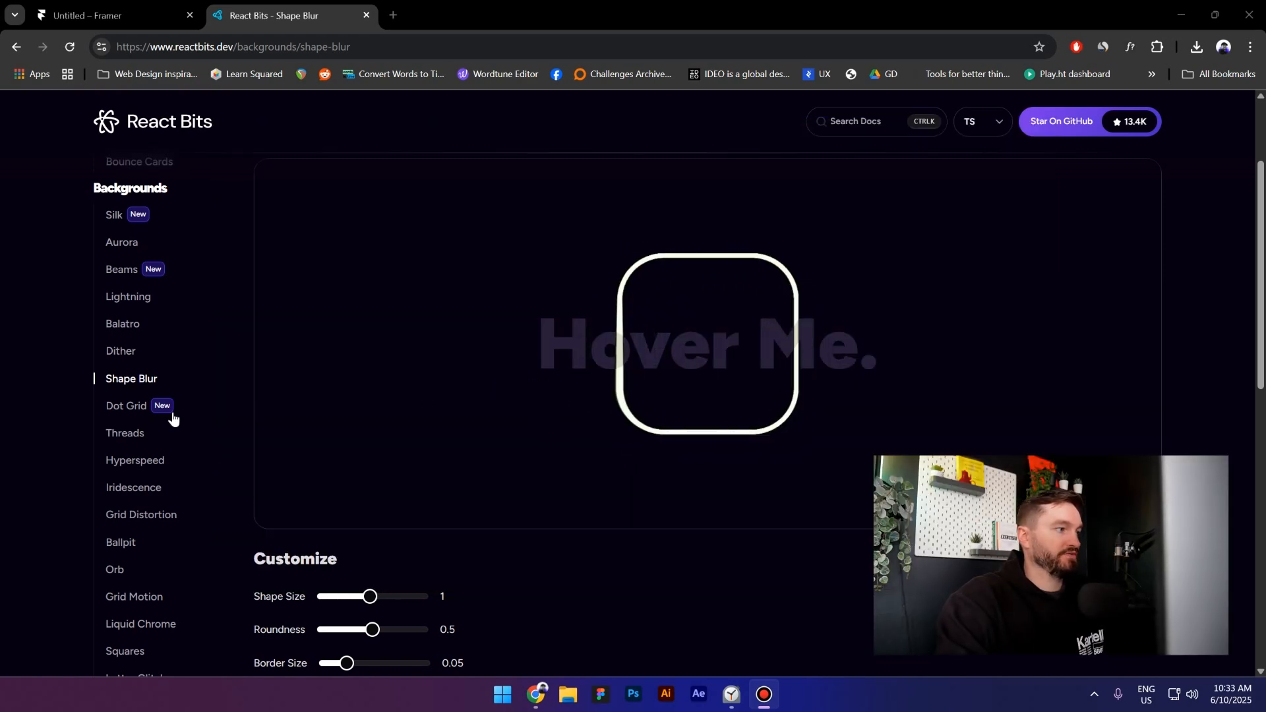
Step: Show the Iridescence background page and scroll through its preview and Customize colour sliders
scroll(down, 3)
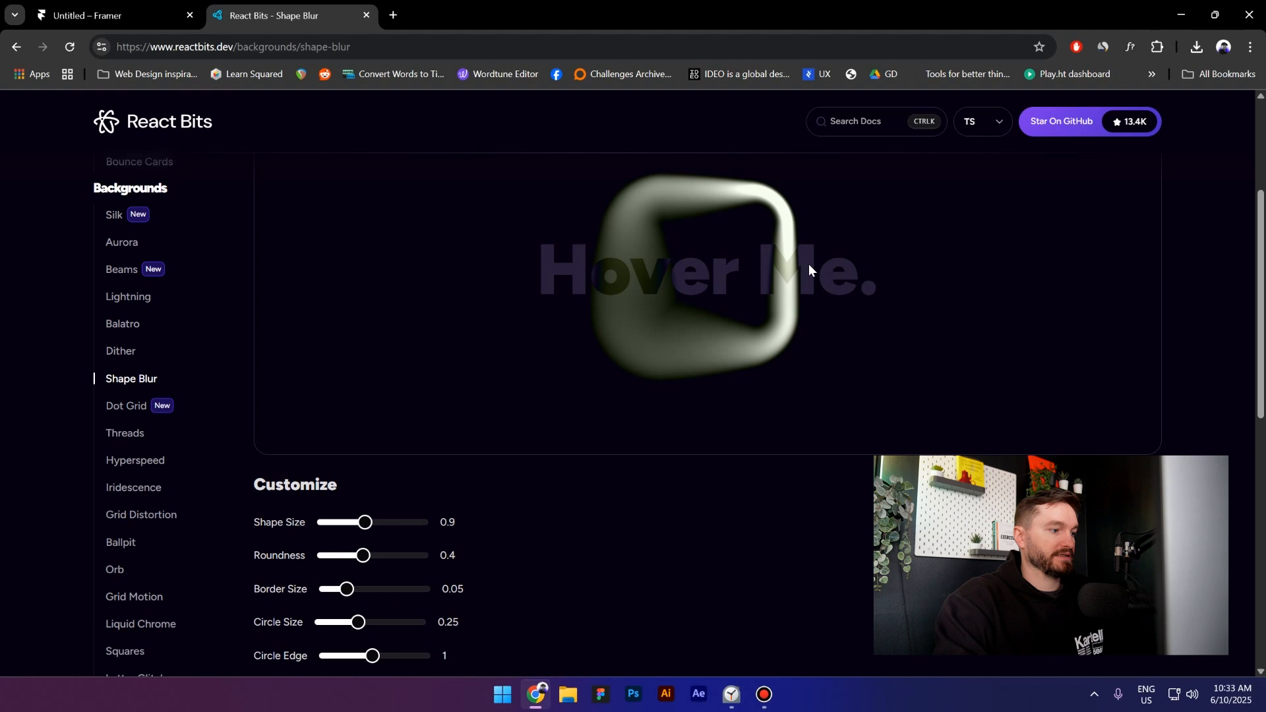
mouse_move(146, 463)
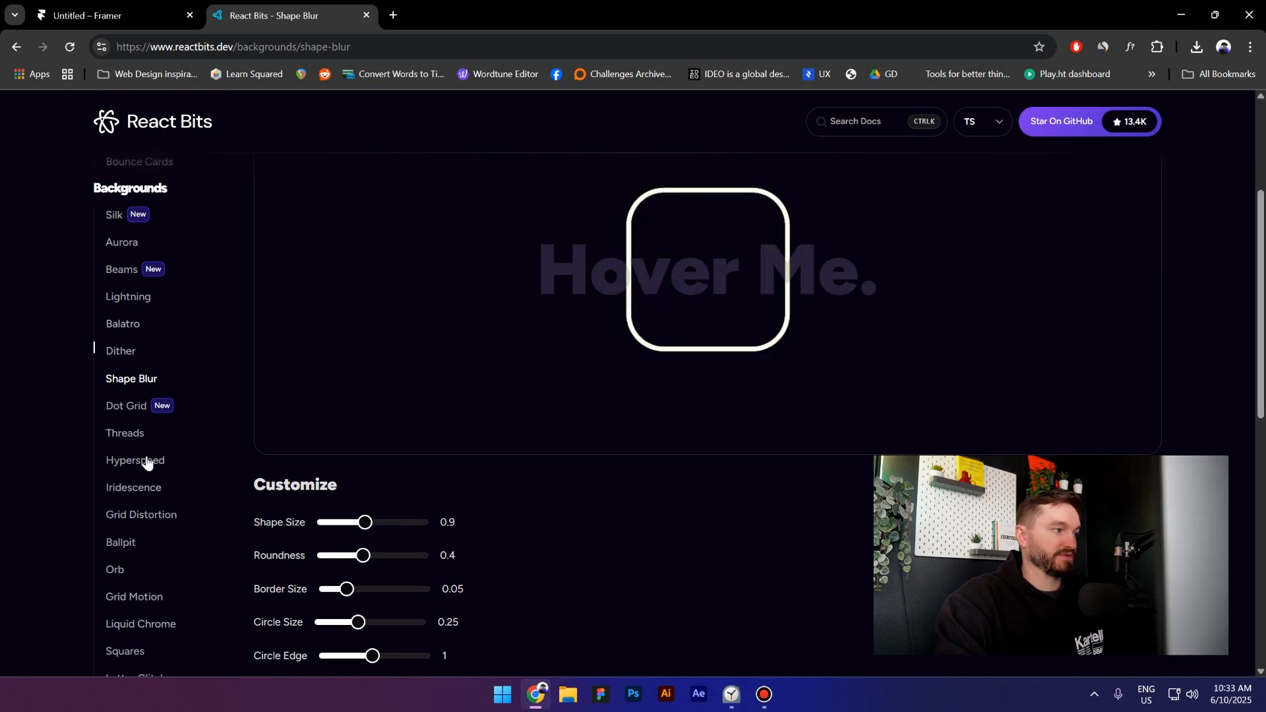
click(133, 487)
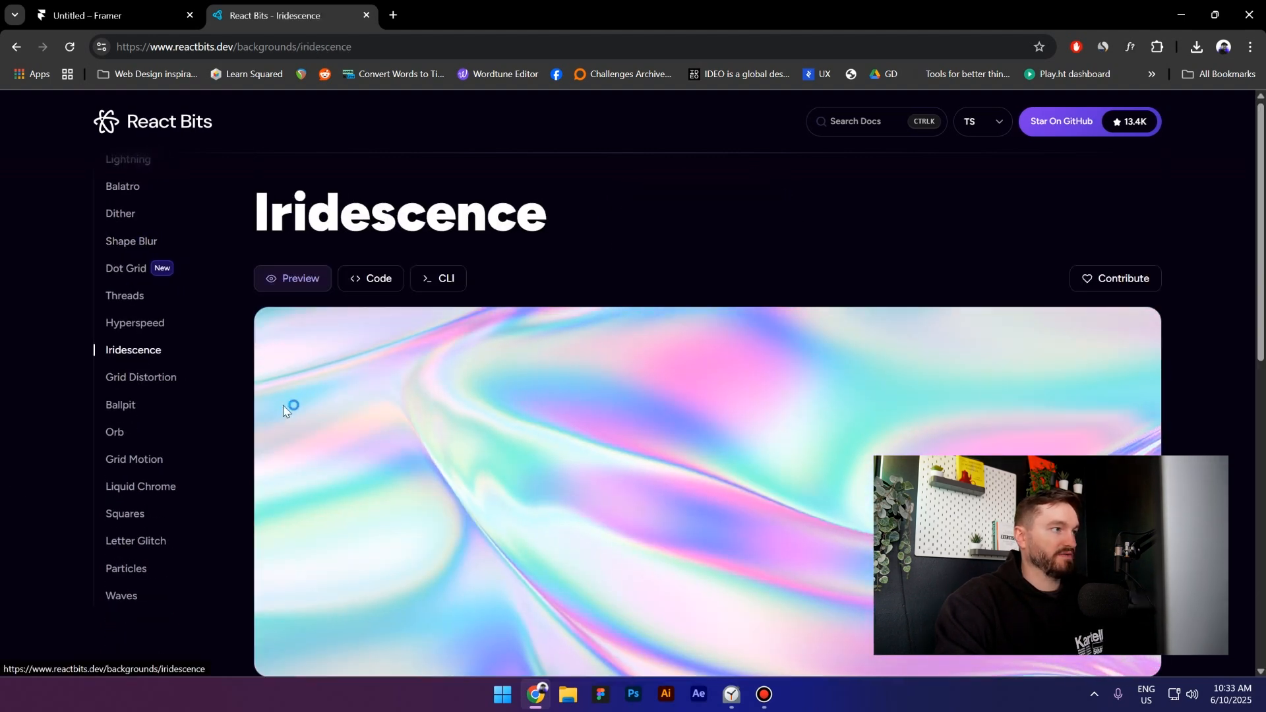
scroll(down, 3)
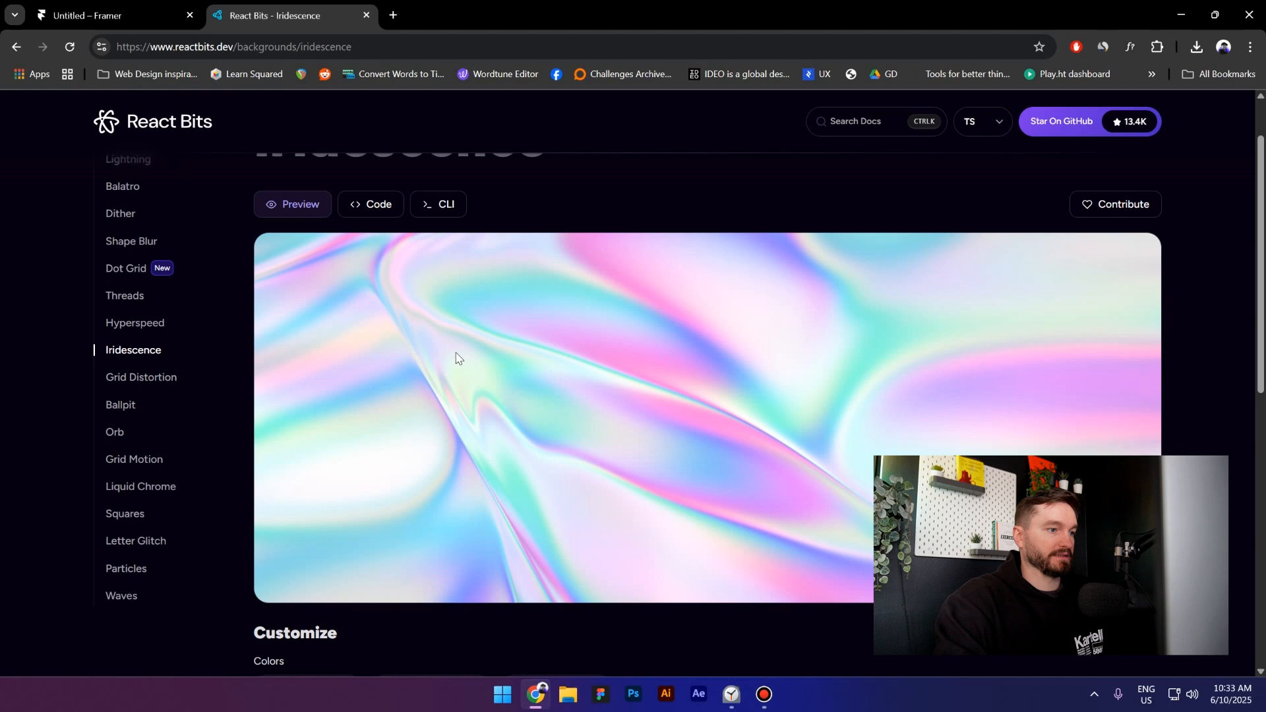
scroll(down, 3)
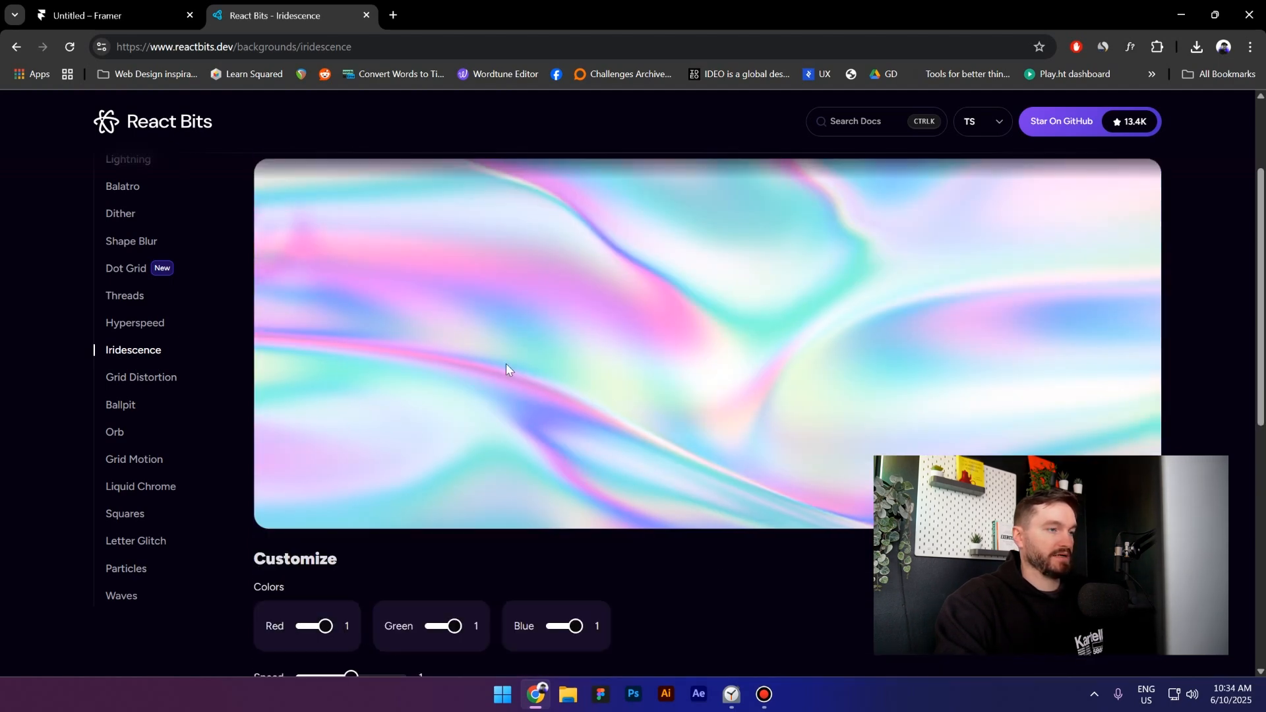
scroll(up, 3)
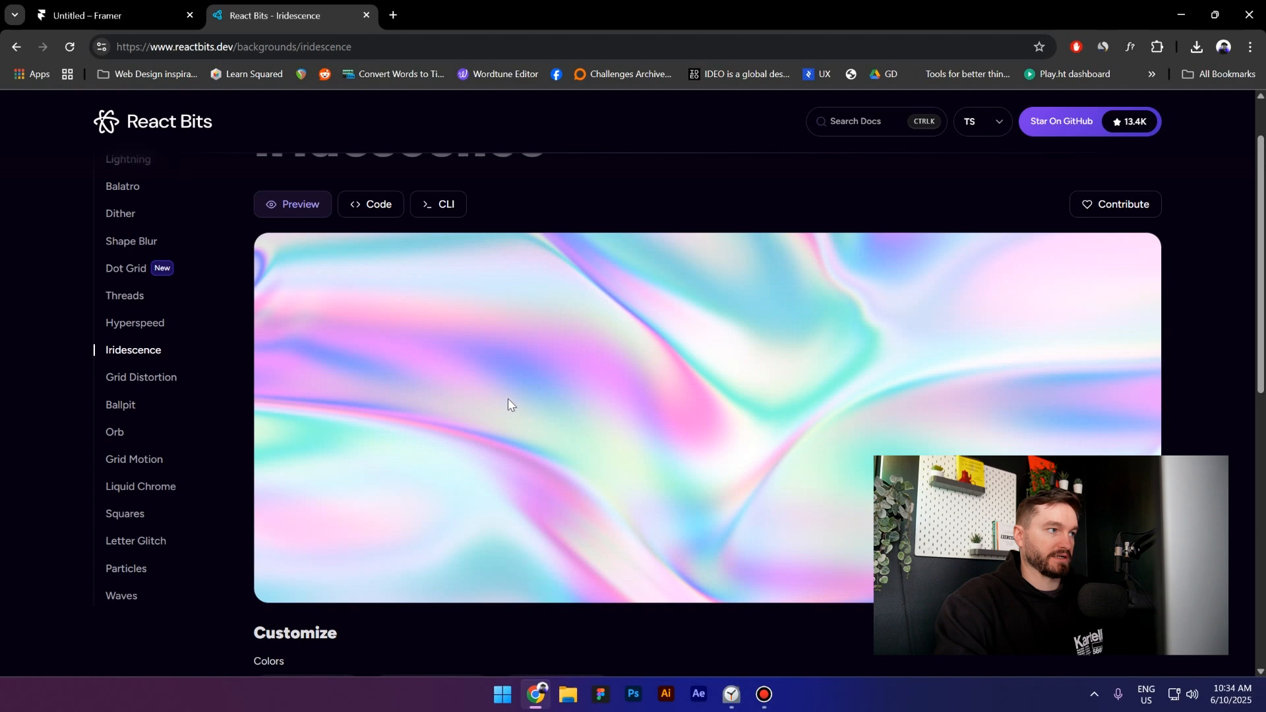
scroll(up, 3)
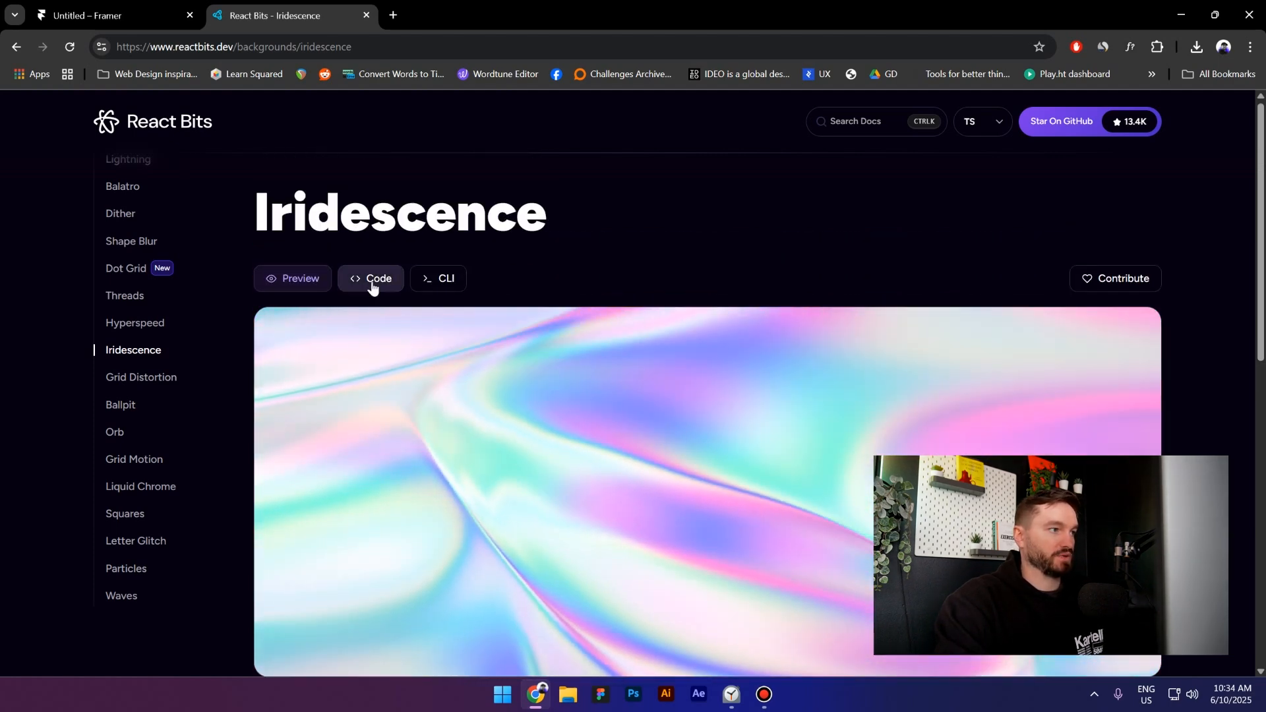
Step: View the Iridescence source on the Code tab, keep it on TypeScript, and copy the full component code
click(372, 278)
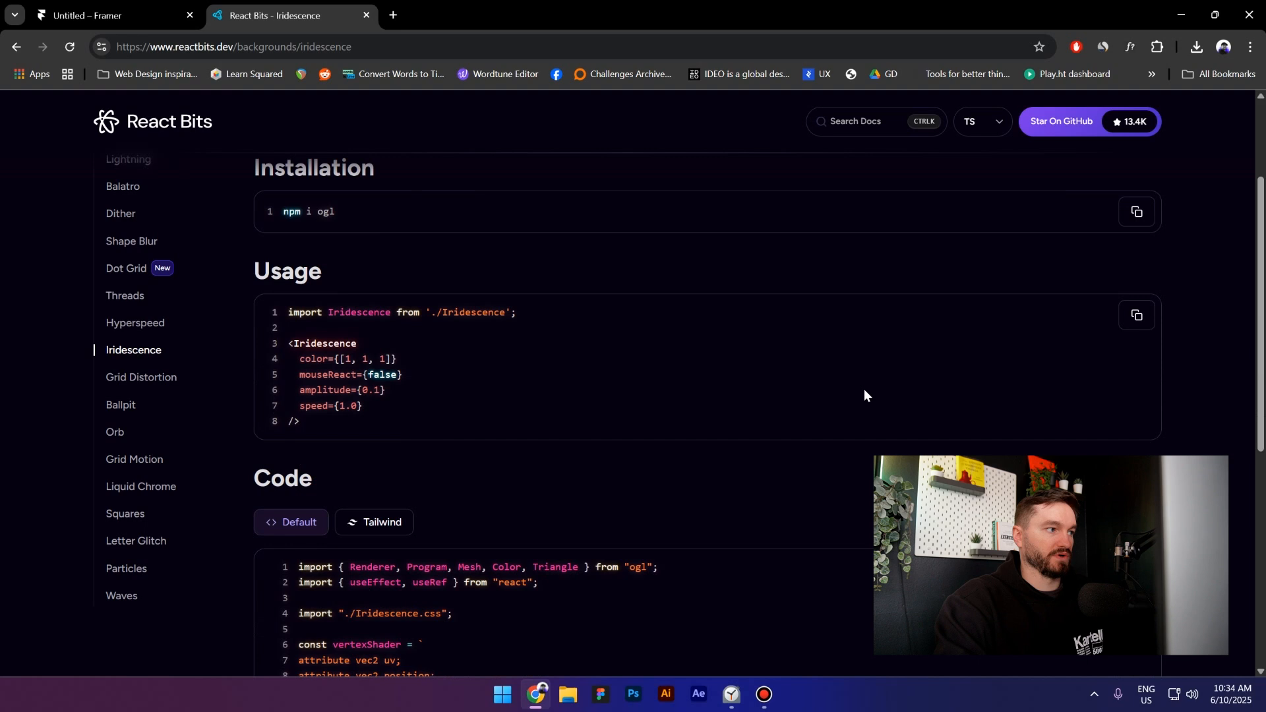
scroll(down, 3)
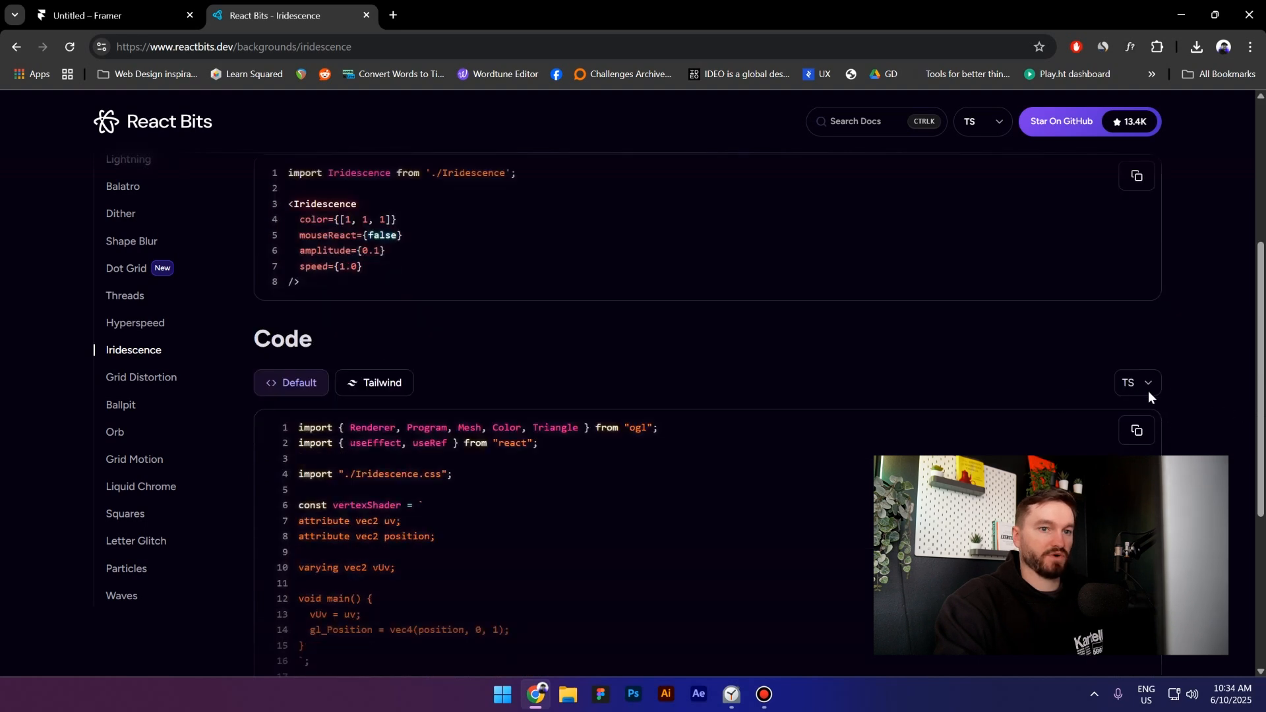
click(1136, 382)
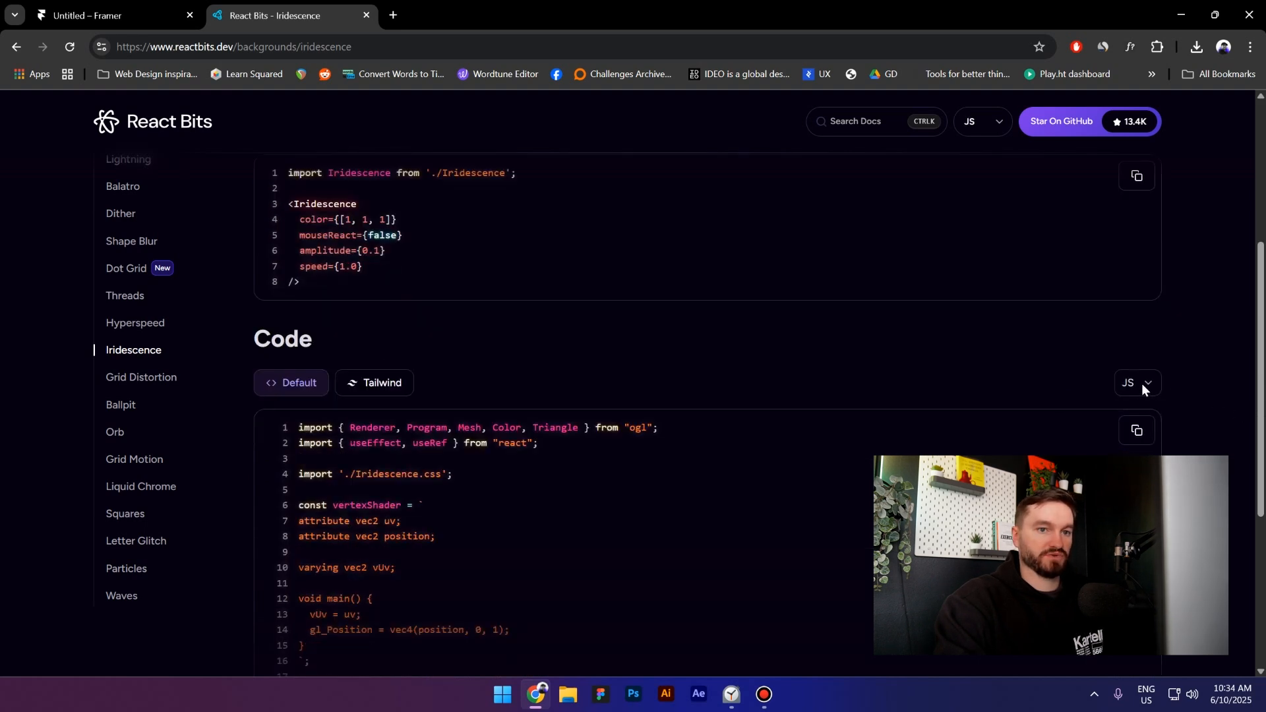
click(1135, 382)
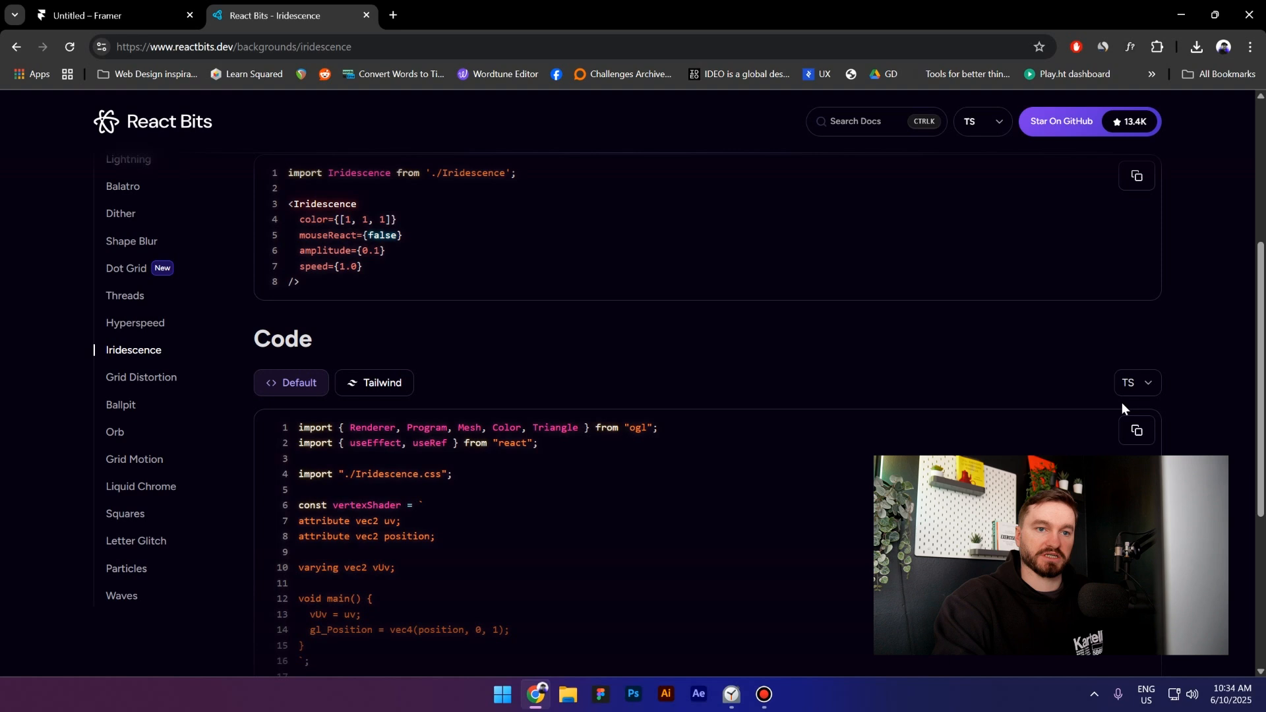
scroll(down, 3)
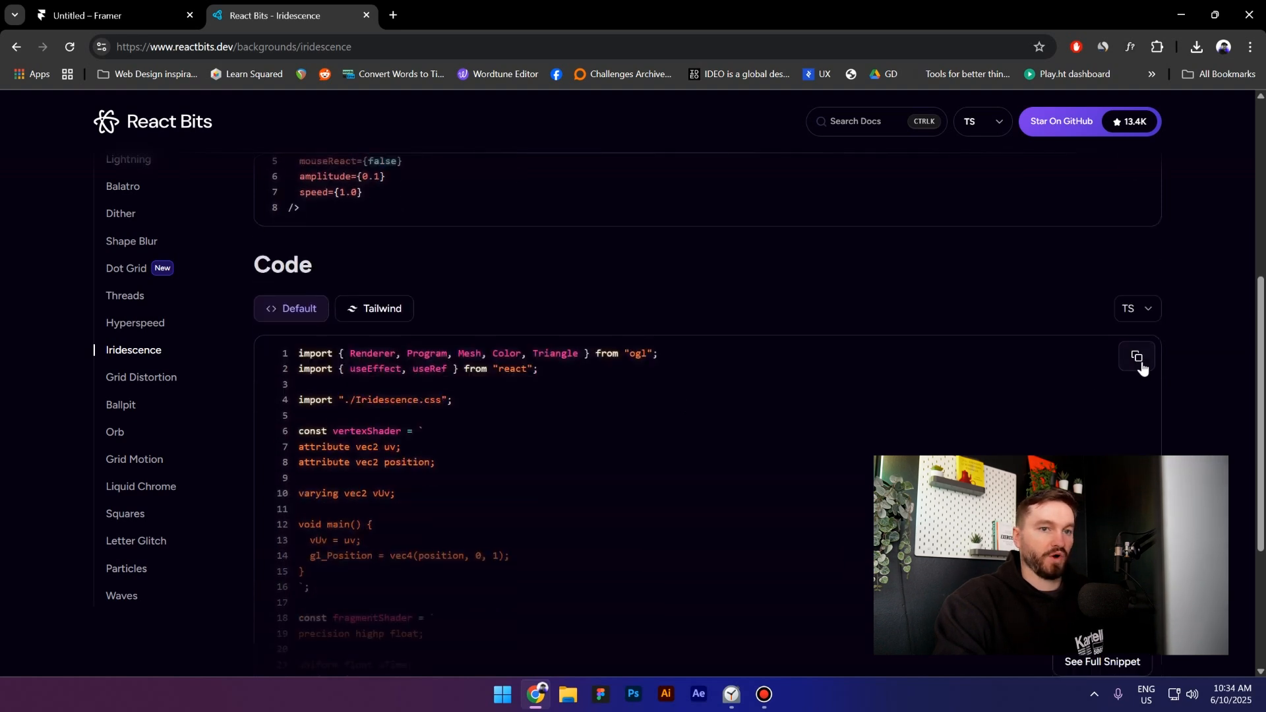
click(97, 15)
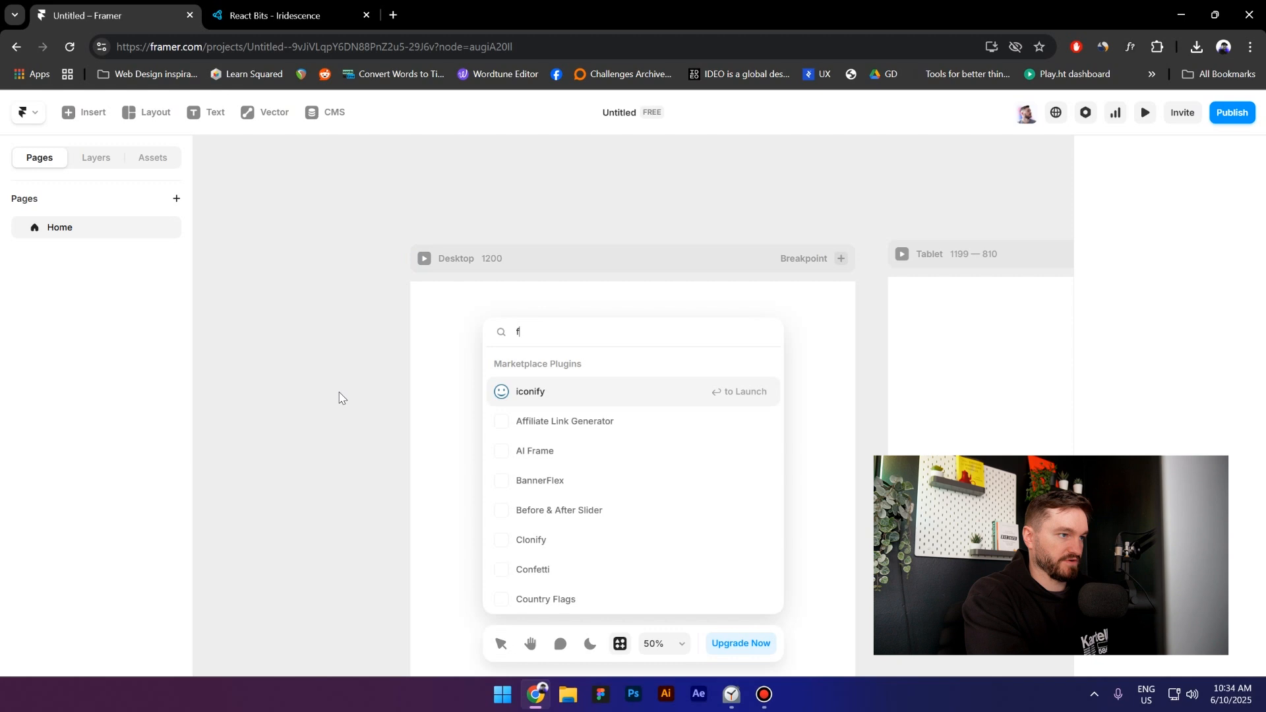
Step: Send Workshop the request 'make this component' with the pasted Iridescence code
text(r)
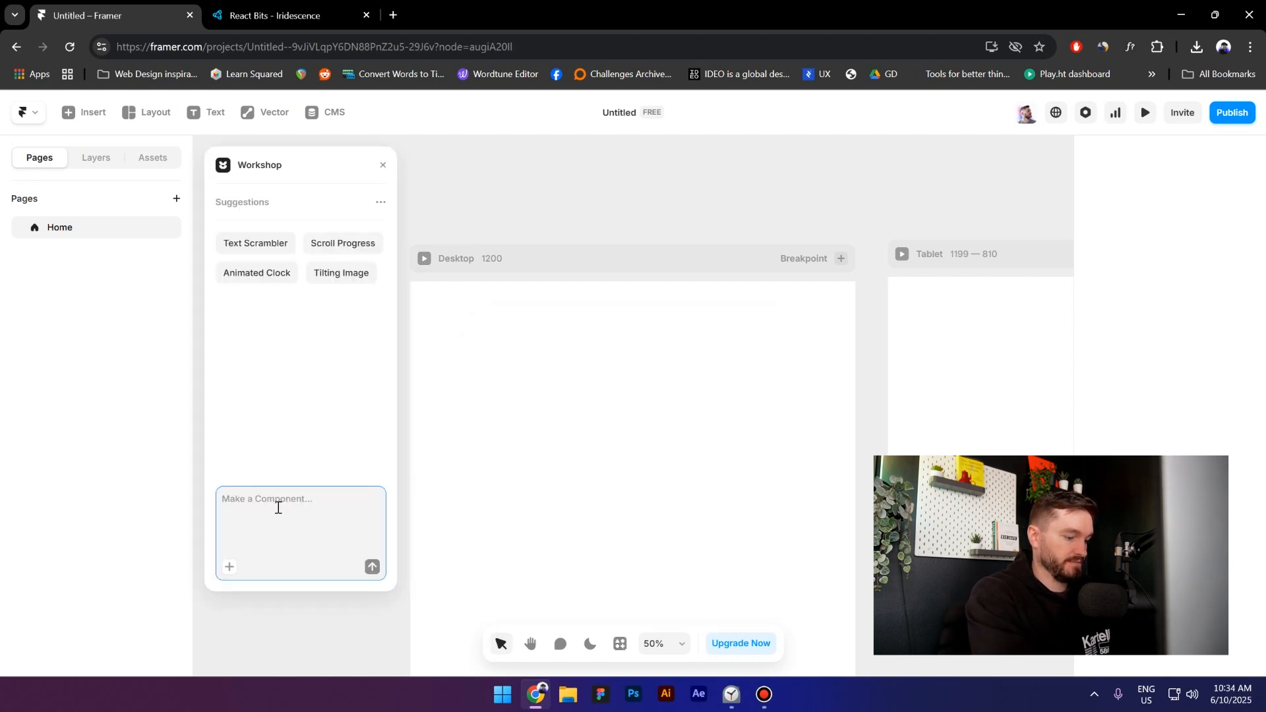
text(make this)
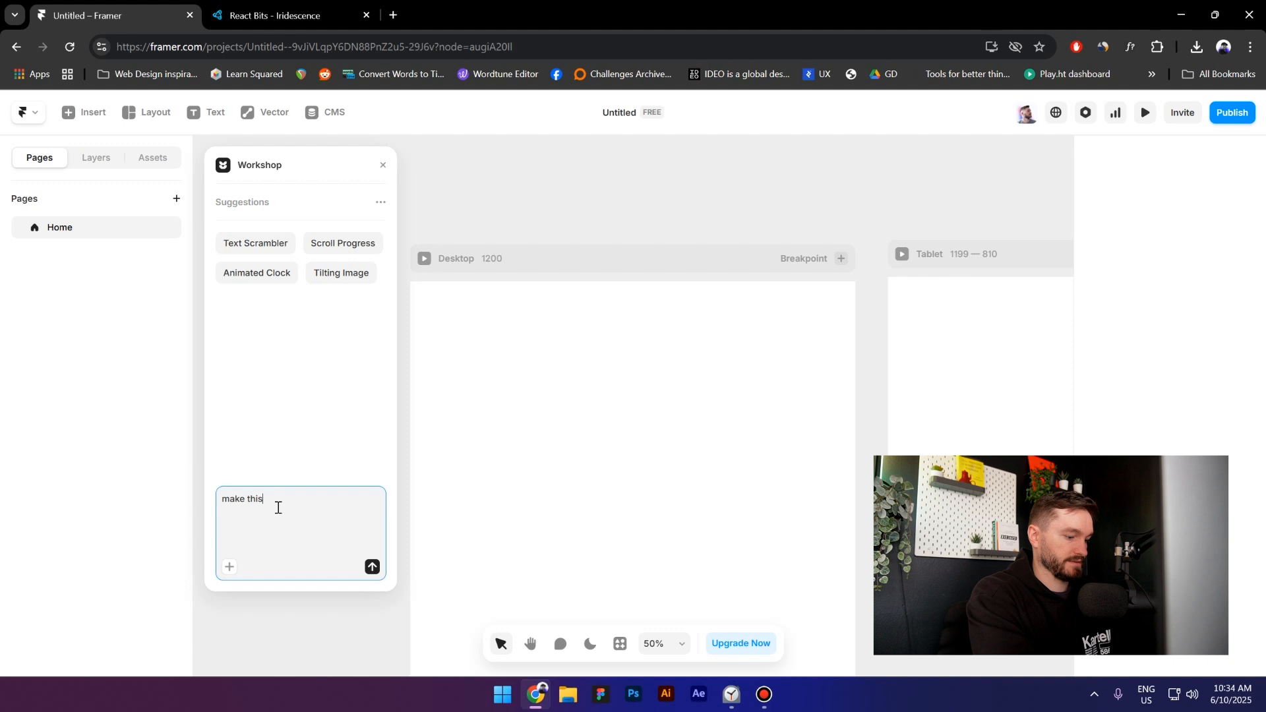
text(component)
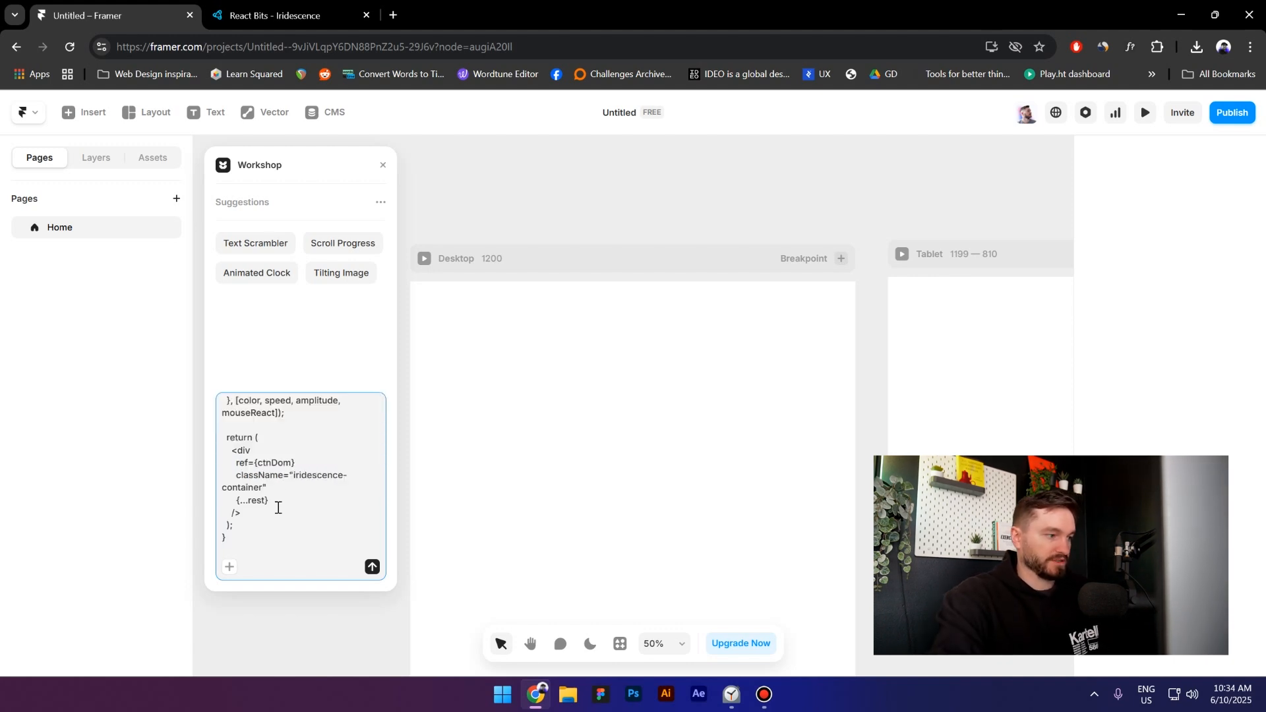
click(372, 566)
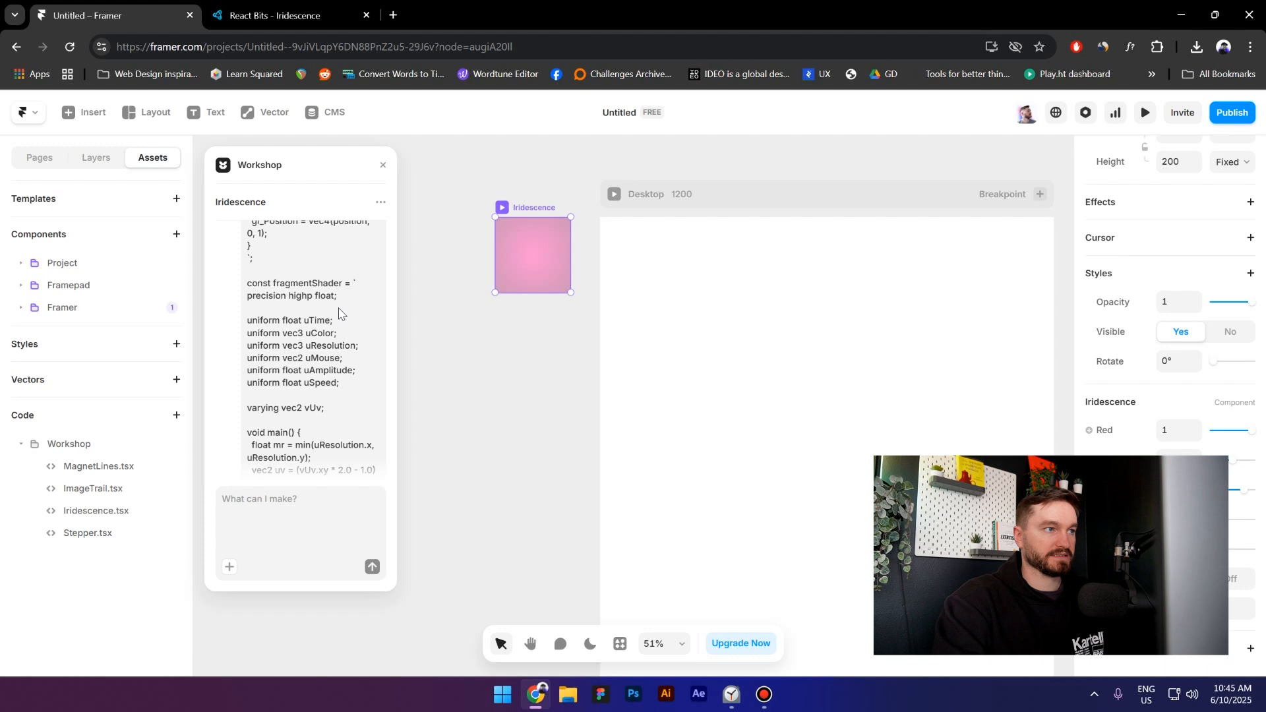
mouse_move(352, 277)
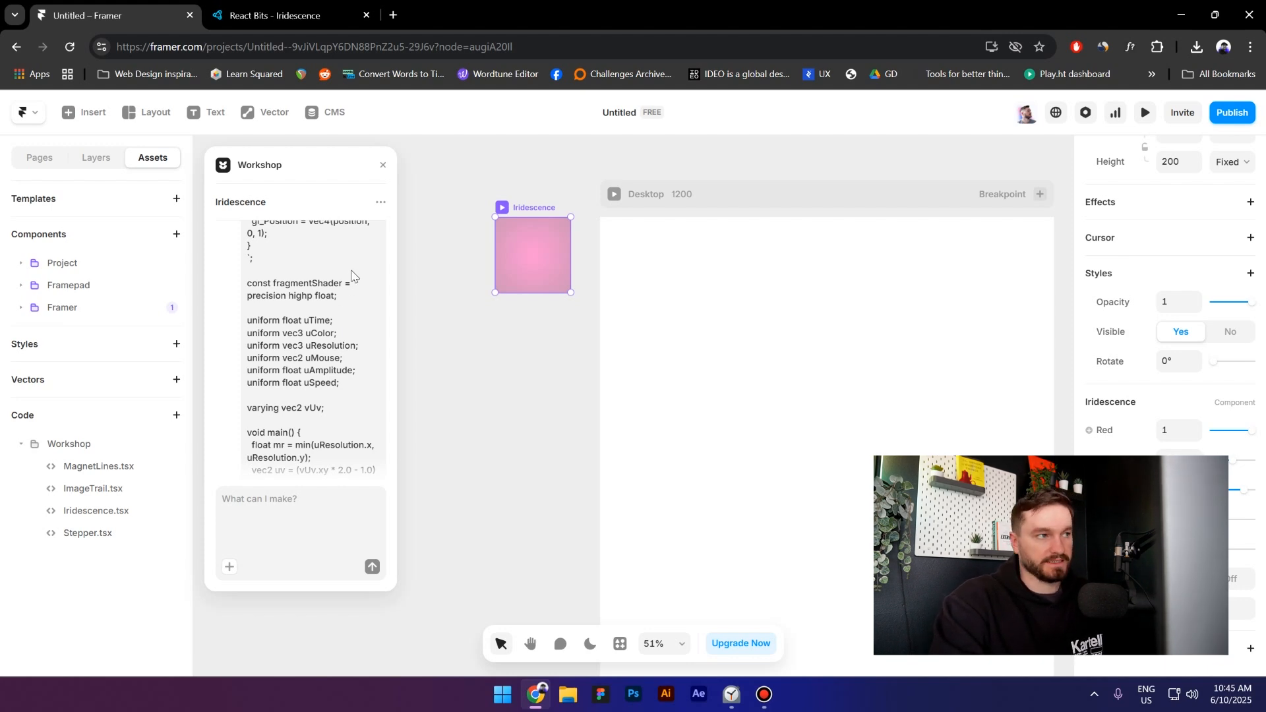
mouse_move(351, 245)
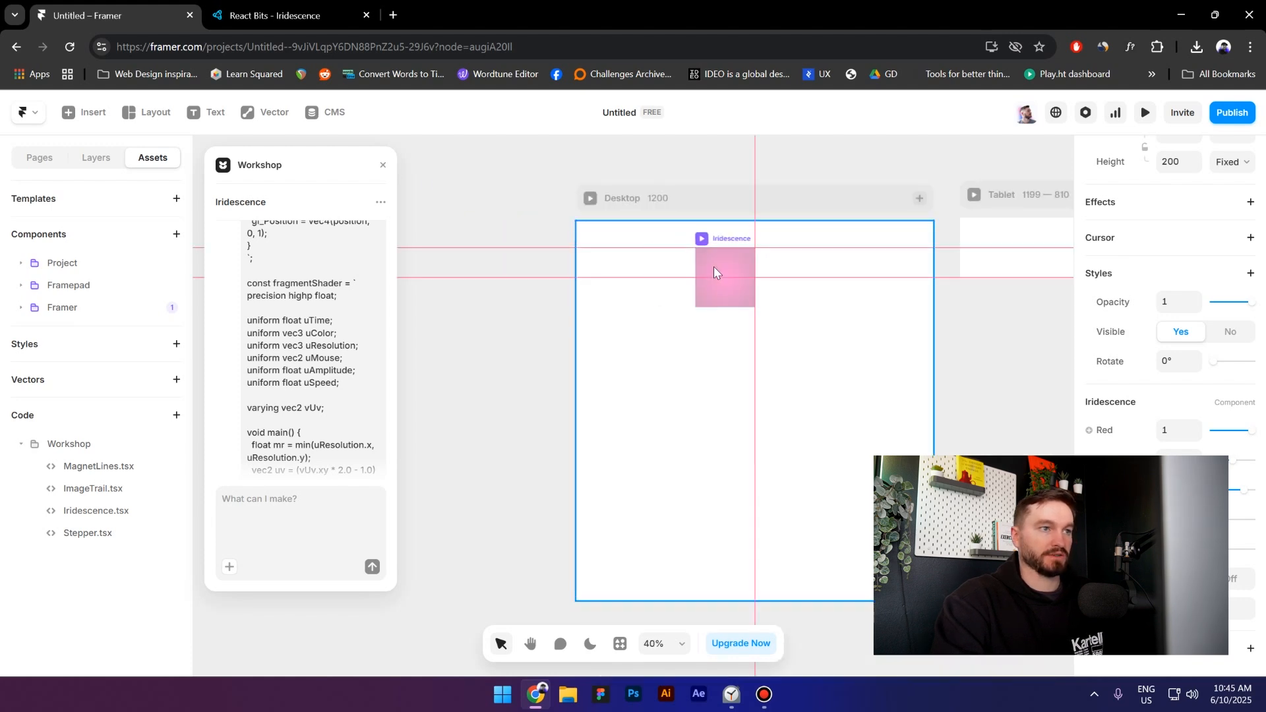
Step: Drop the Iridescence component into the Desktop frame and set its width to Fill at 690 tall
click(713, 273)
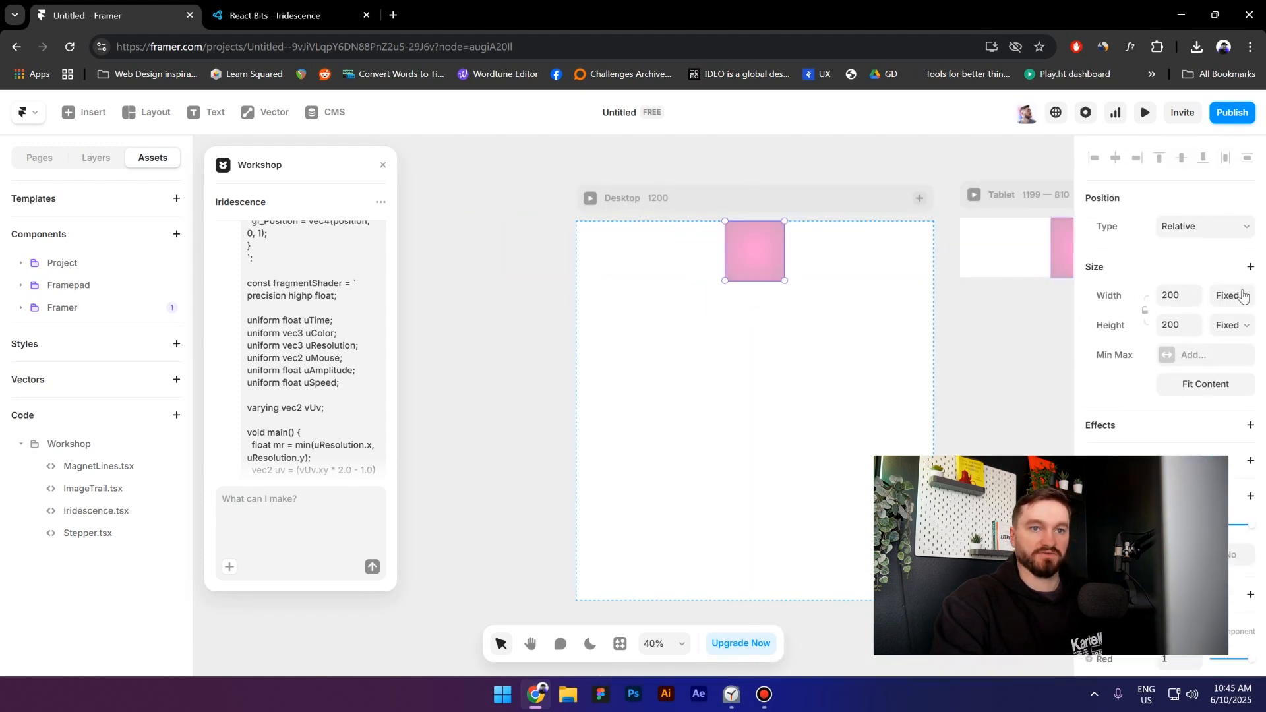
click(1227, 296)
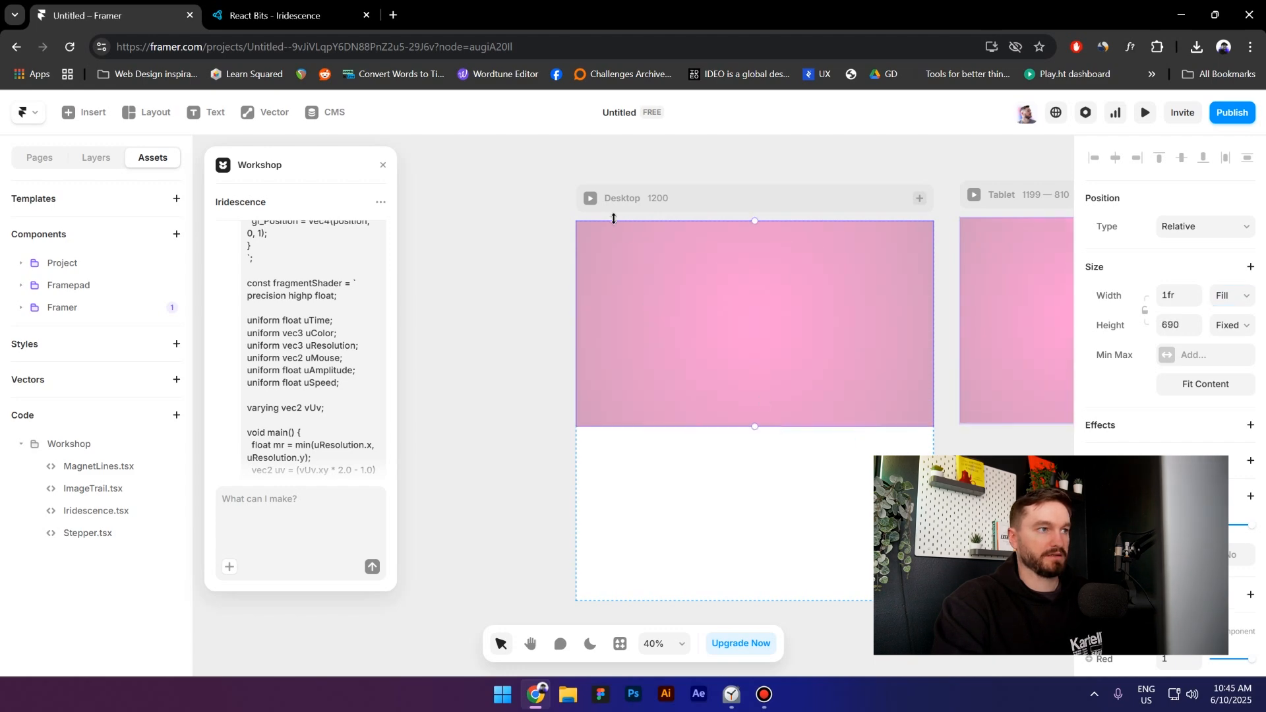
Step: Set the component's Mouse React to Off, previewing the animated background before and after
click(1144, 113)
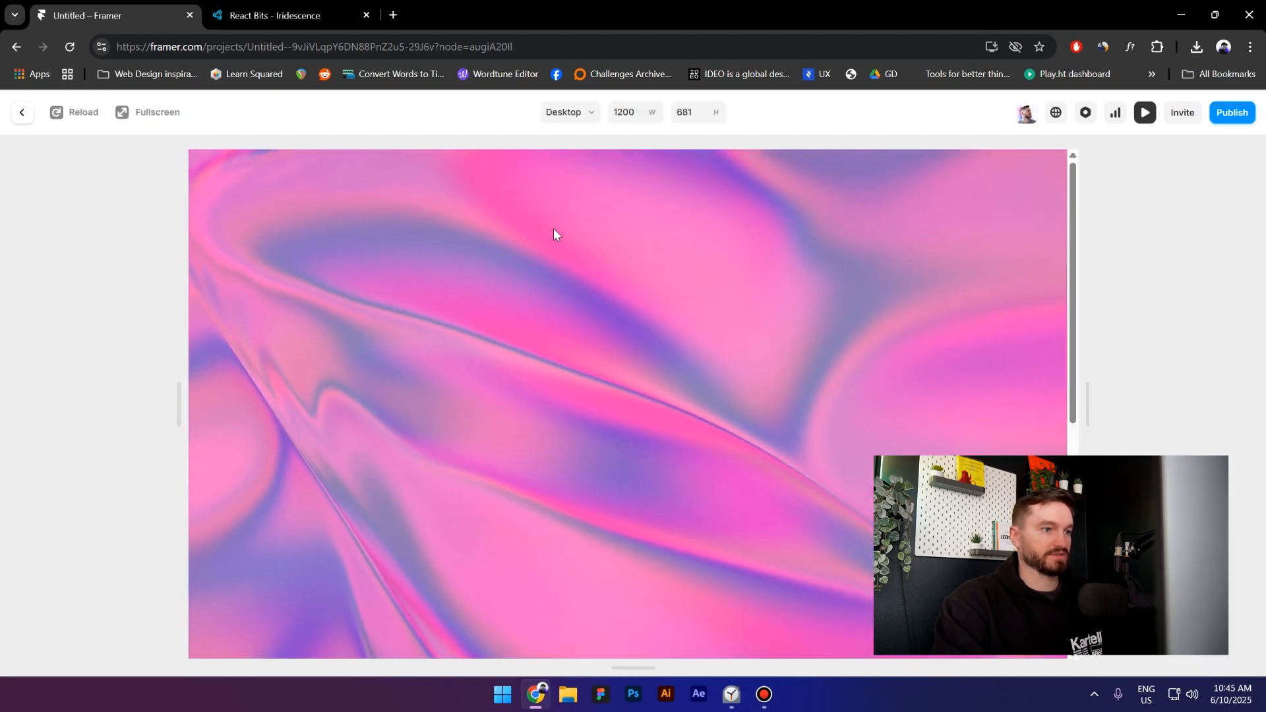
click(22, 112)
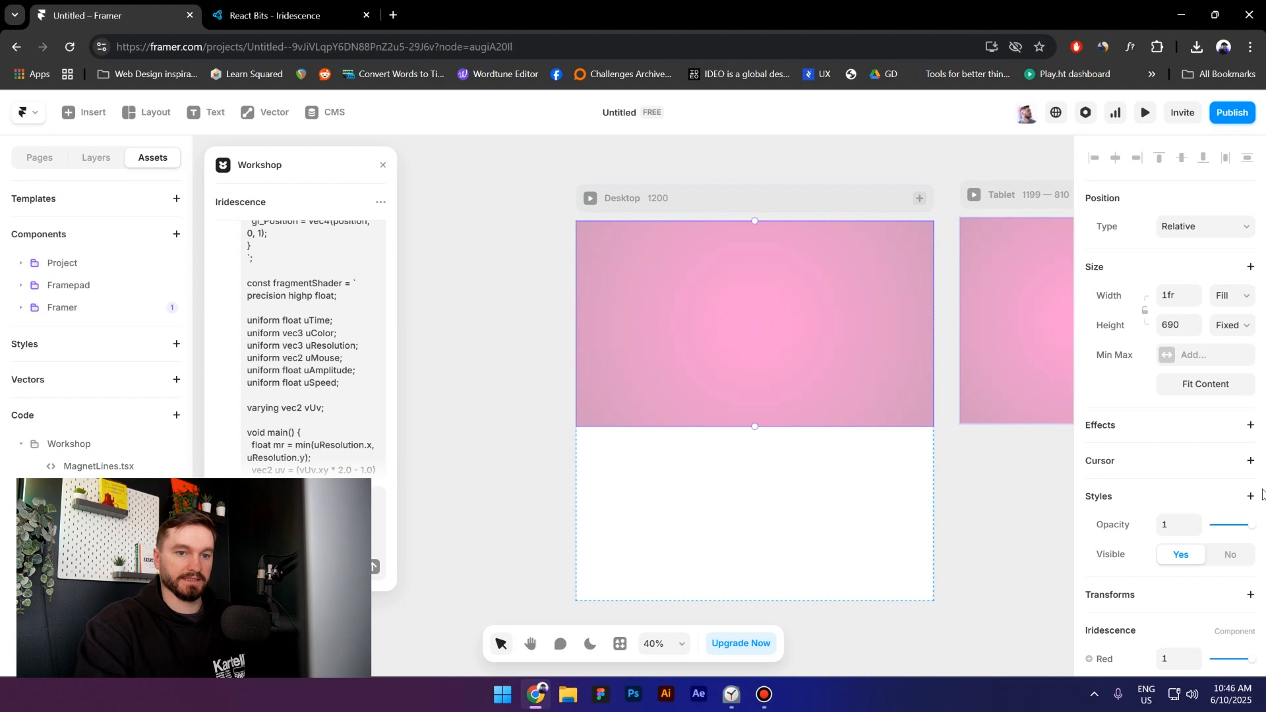
scroll(down, 3)
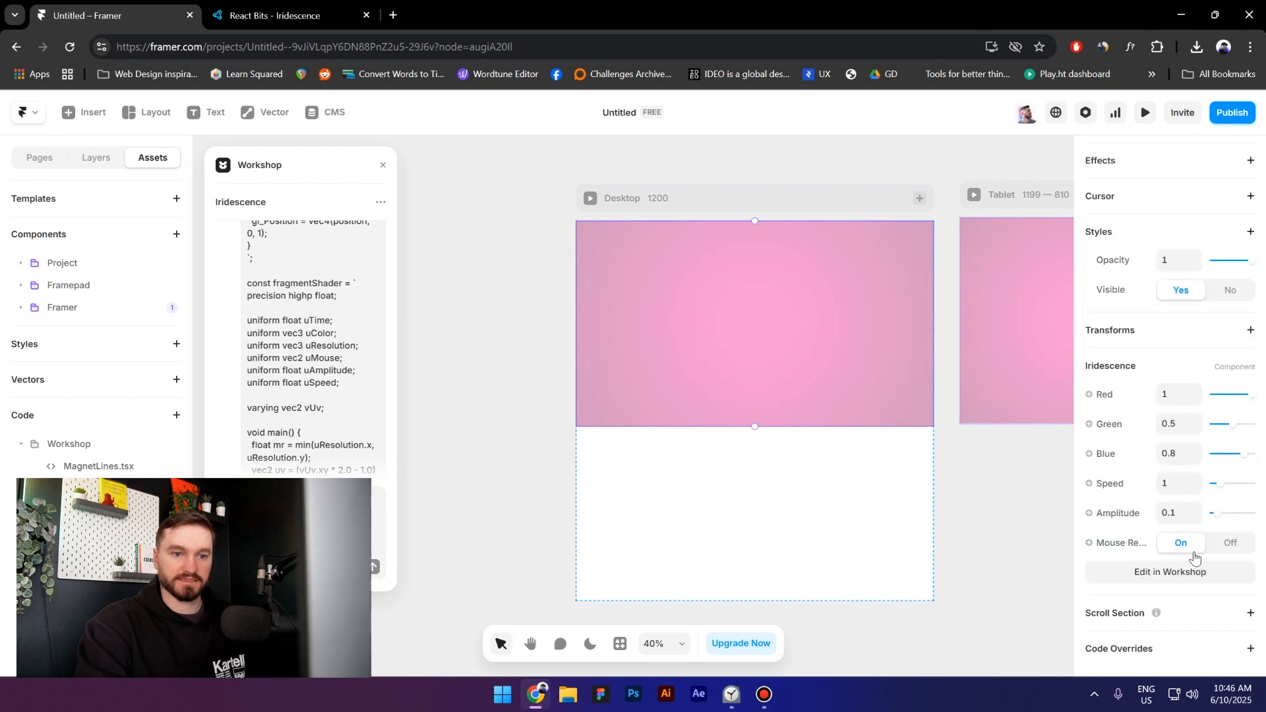
click(1231, 542)
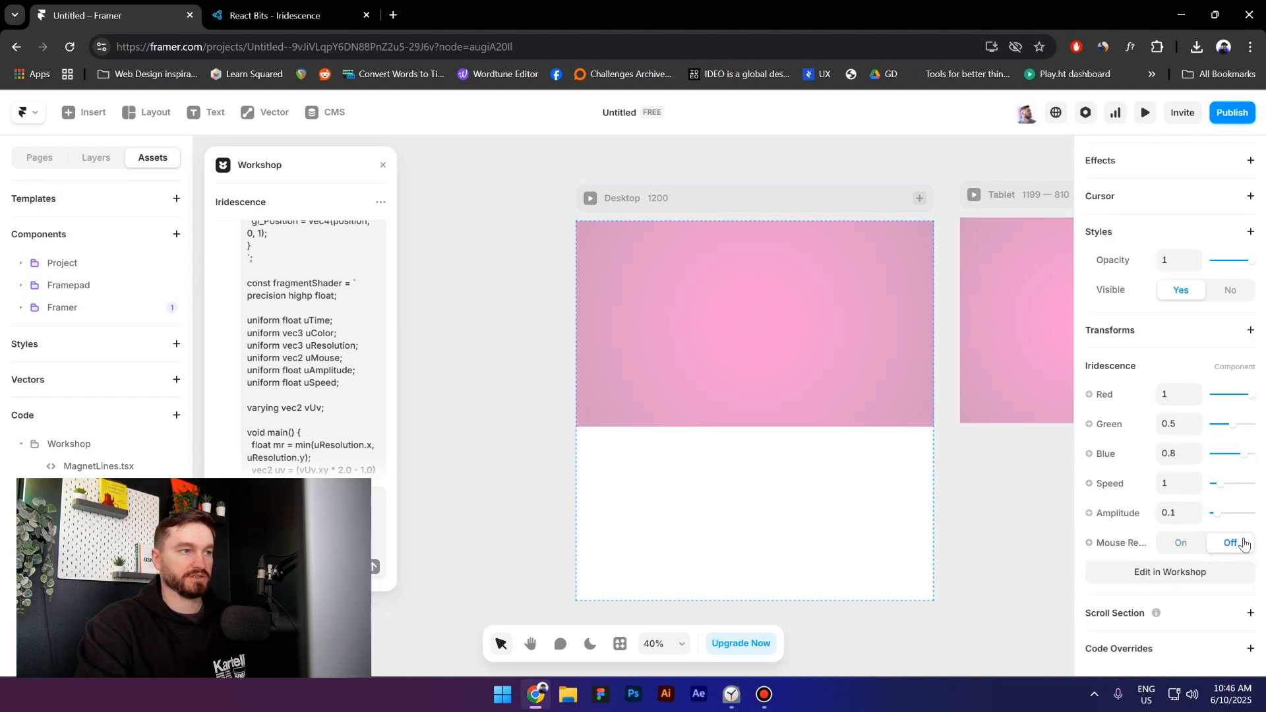
click(1144, 112)
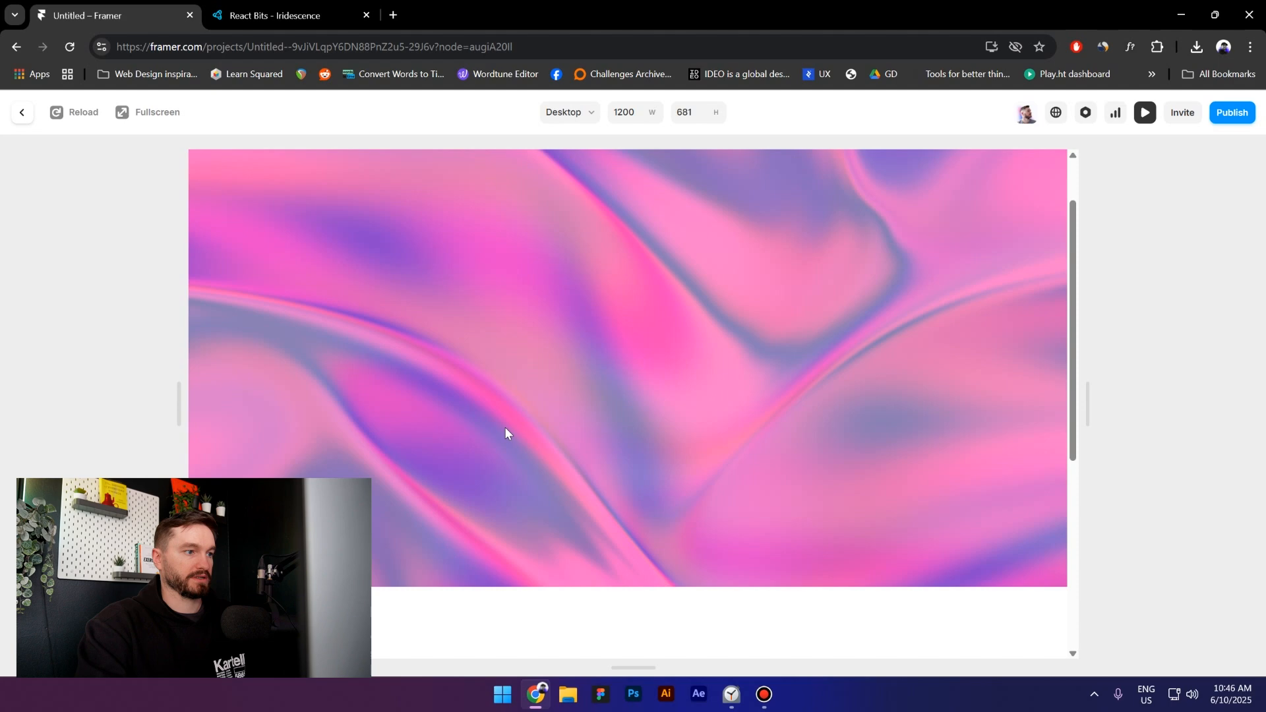
click(22, 113)
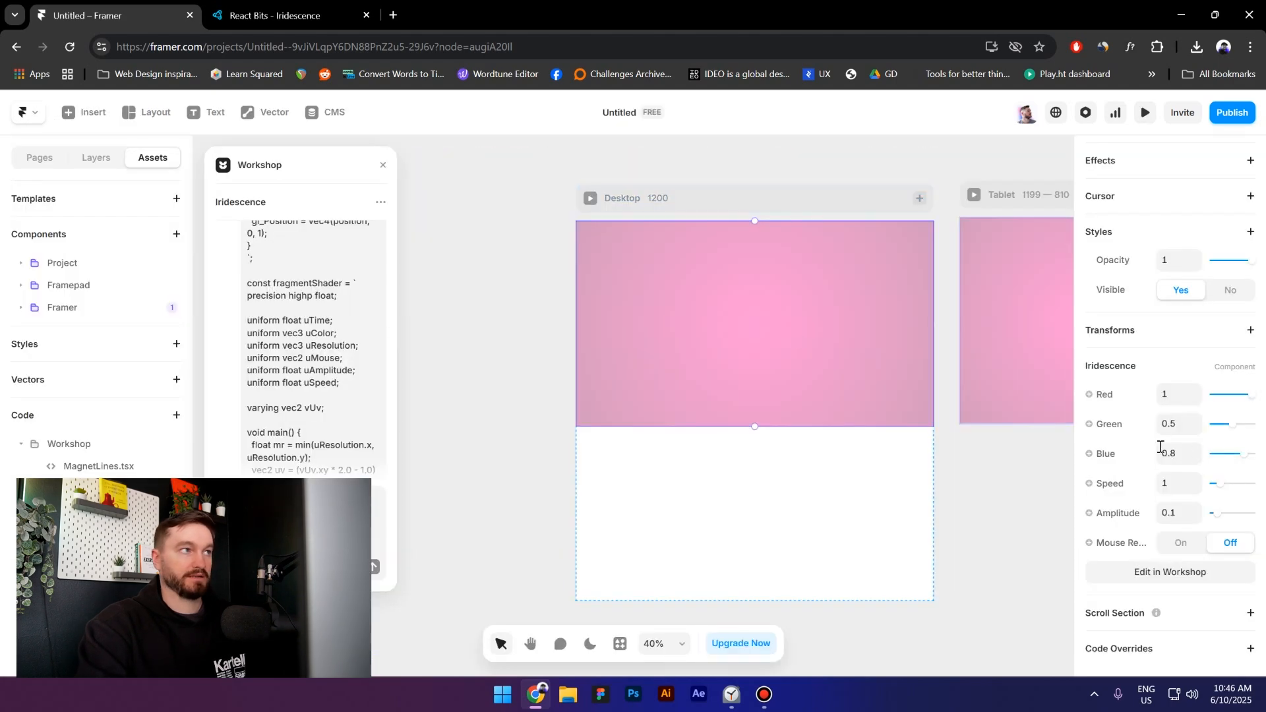
Step: Match the Framer background to the React Bits demo with Green and Blue at 1, comparing previews side by side
click(287, 15)
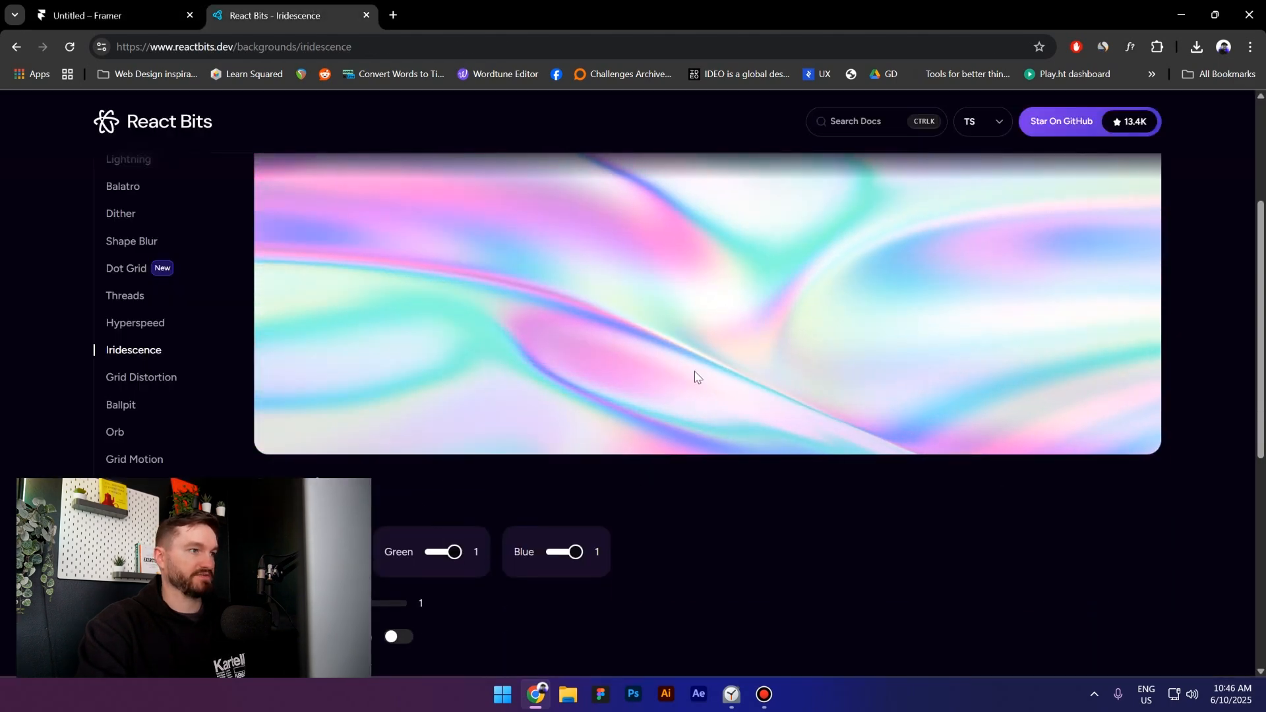
scroll(down, 3)
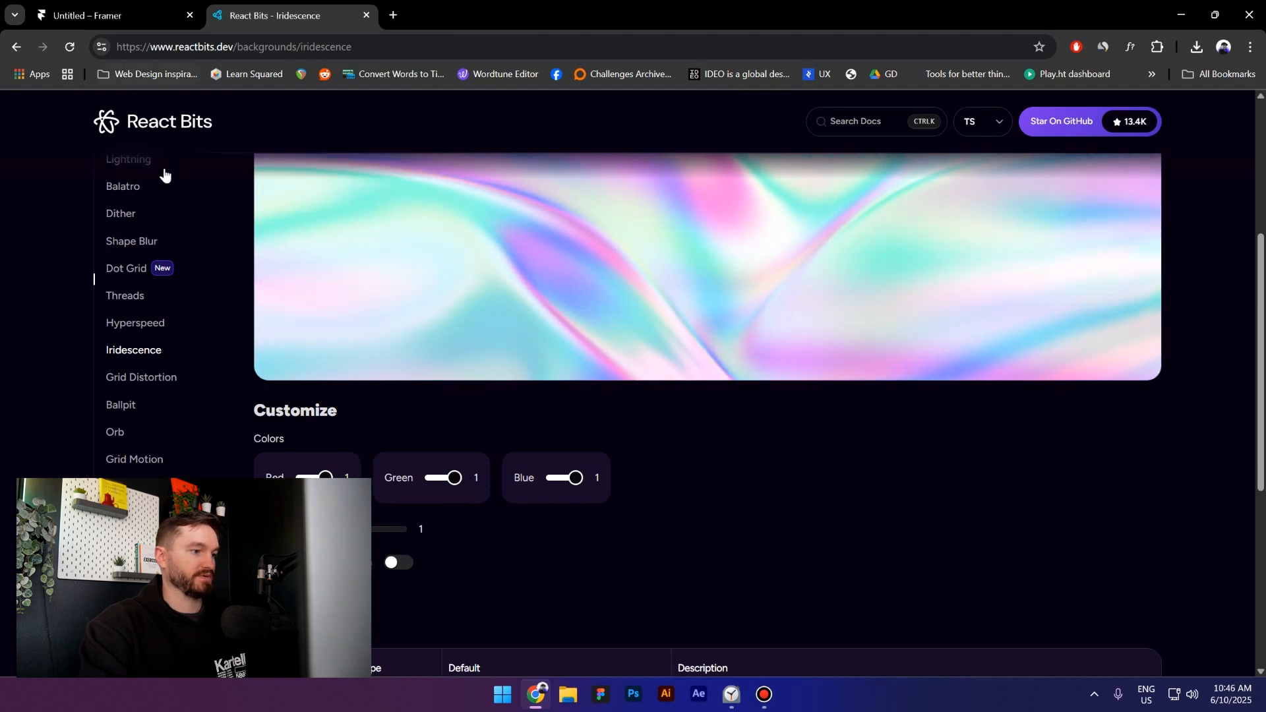
click(113, 16)
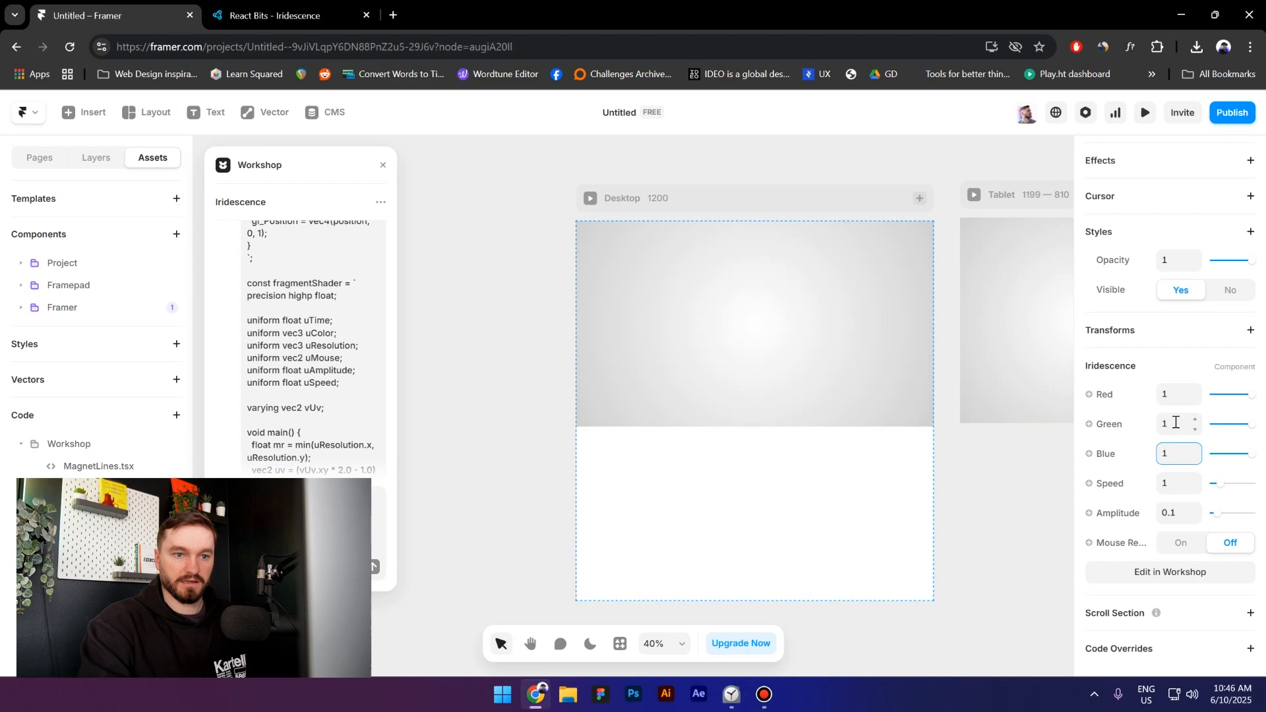
click(1145, 112)
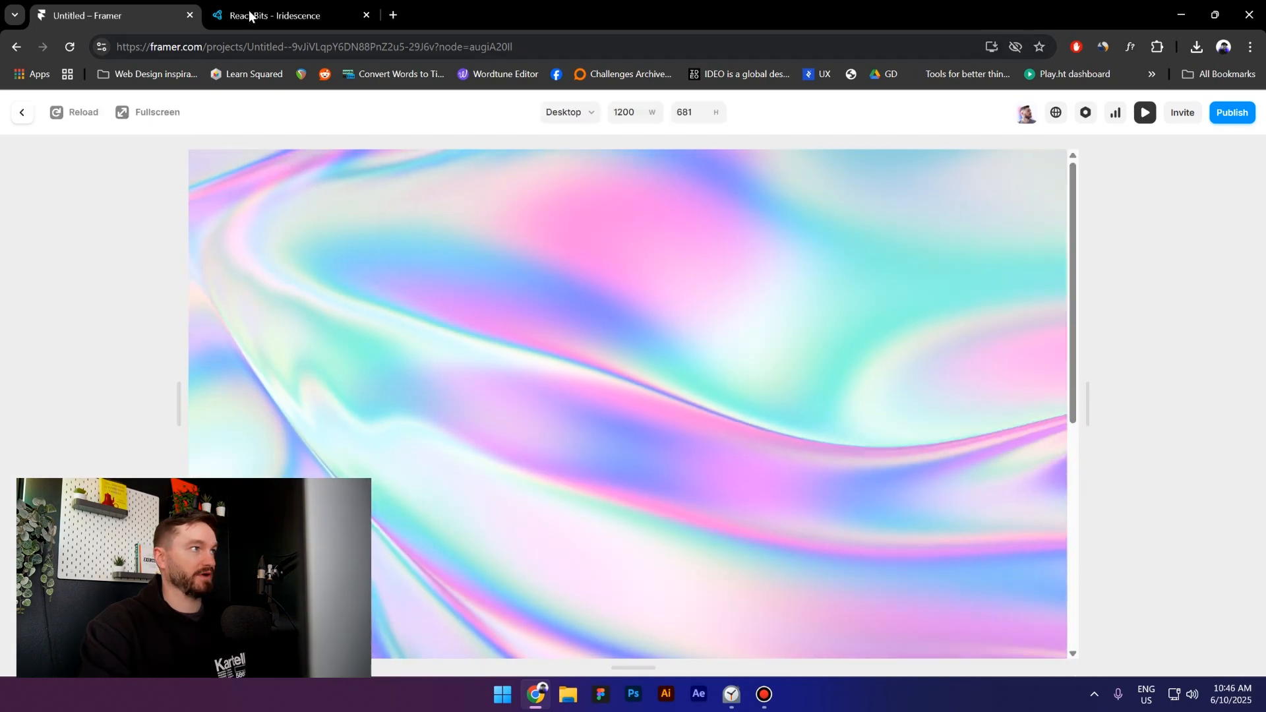
click(278, 15)
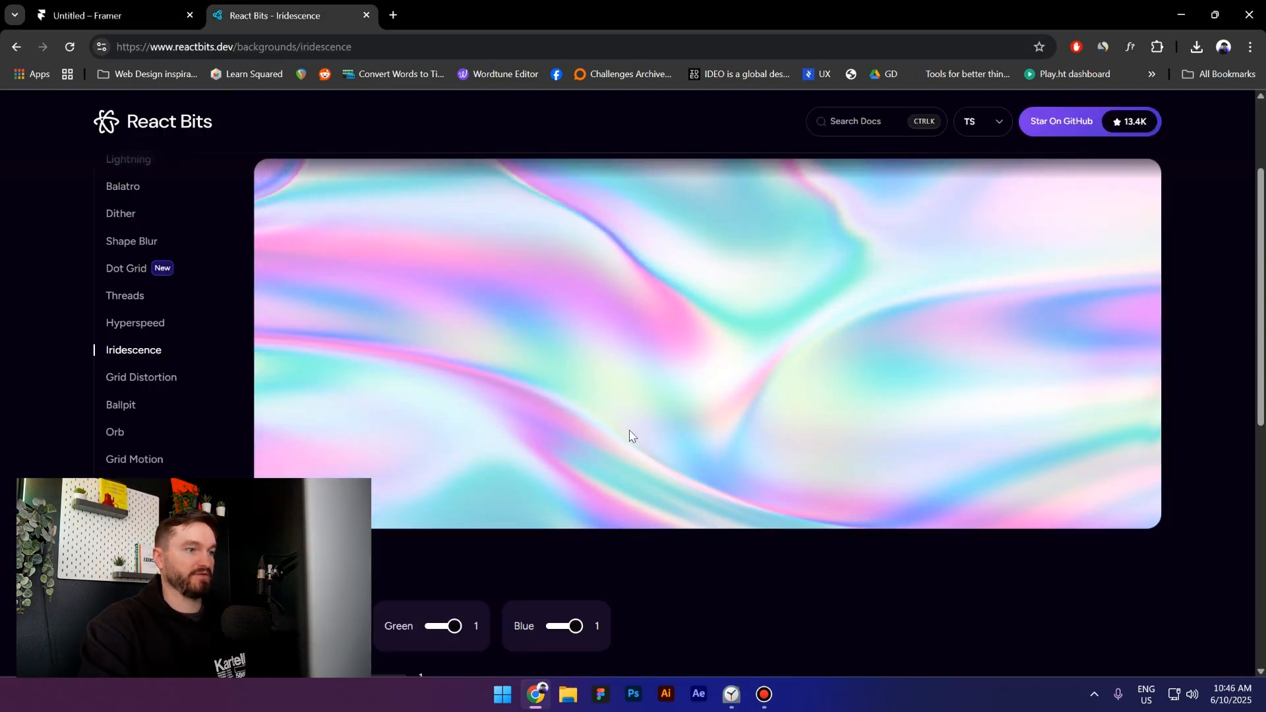
click(108, 16)
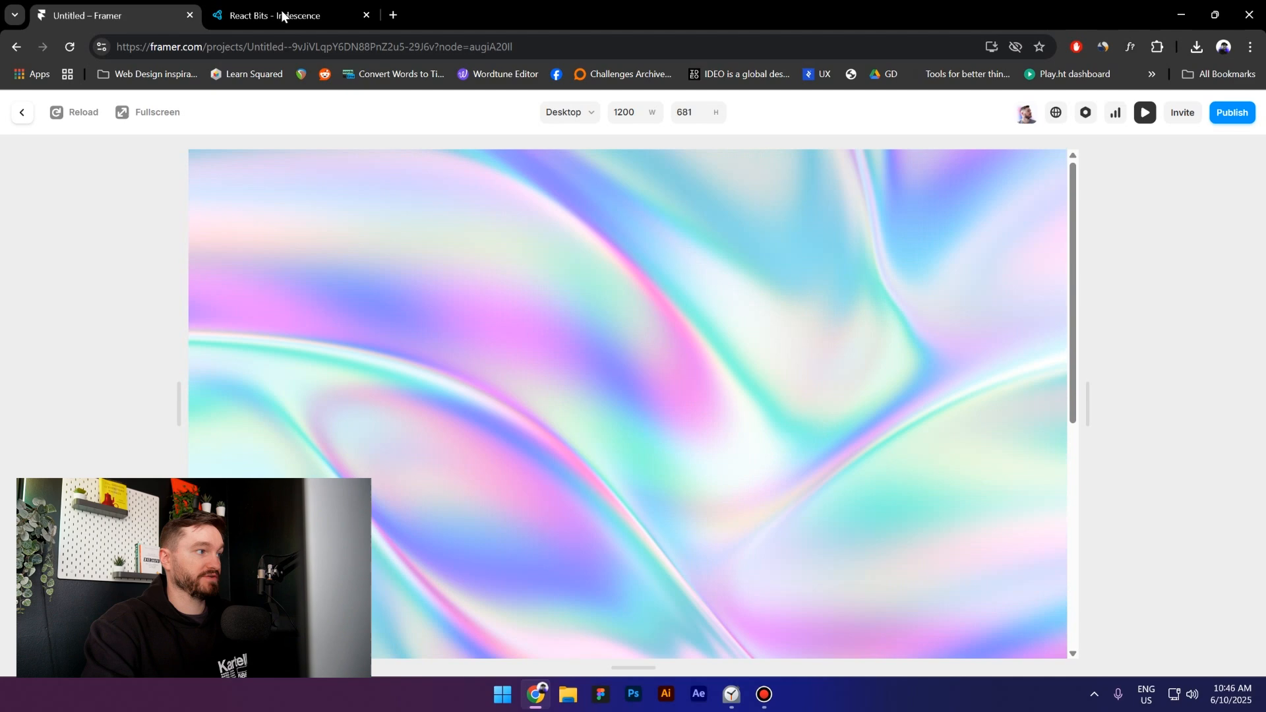
Step: Return to React Bits and bring up the Infinite Menu component page
click(287, 16)
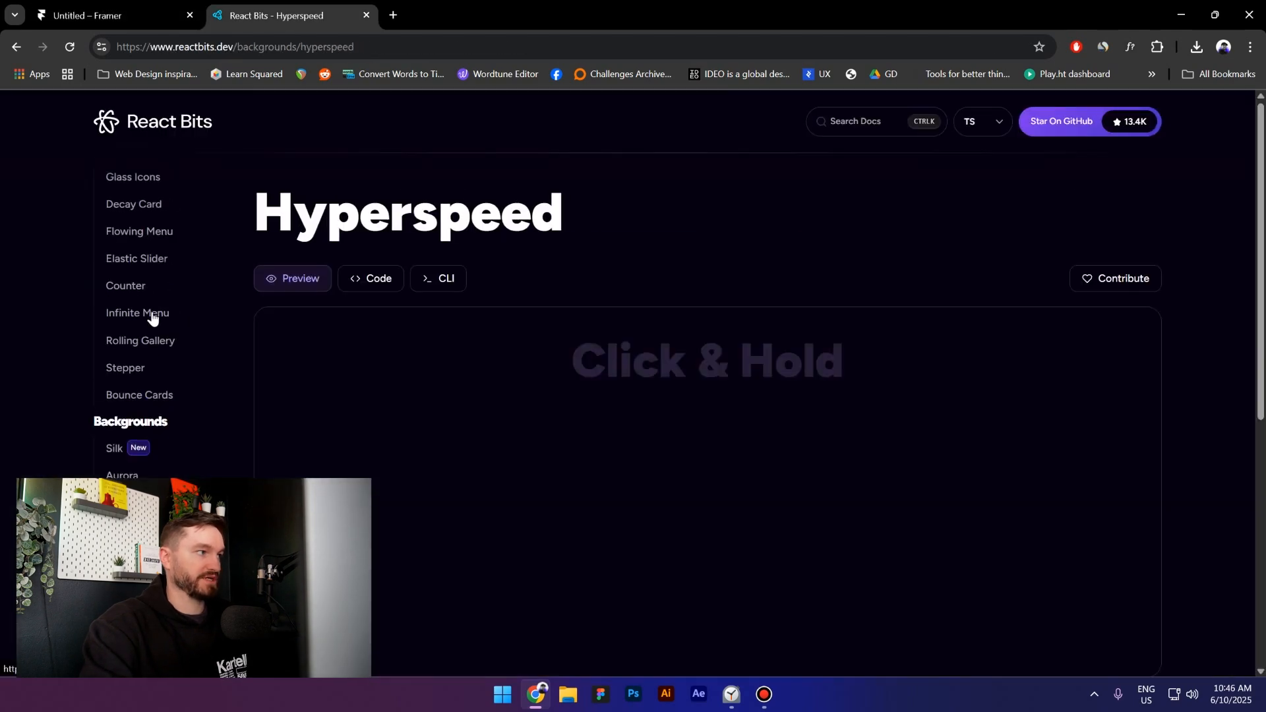
click(137, 313)
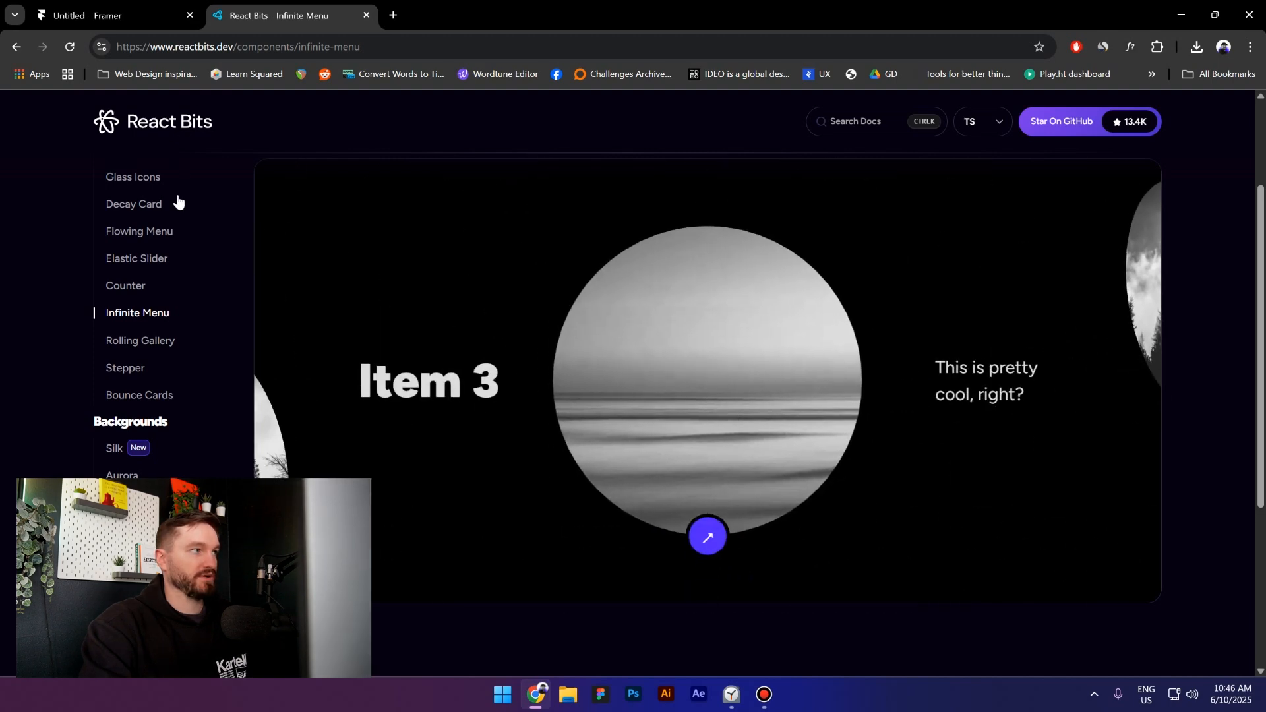
mouse_move(471, 224)
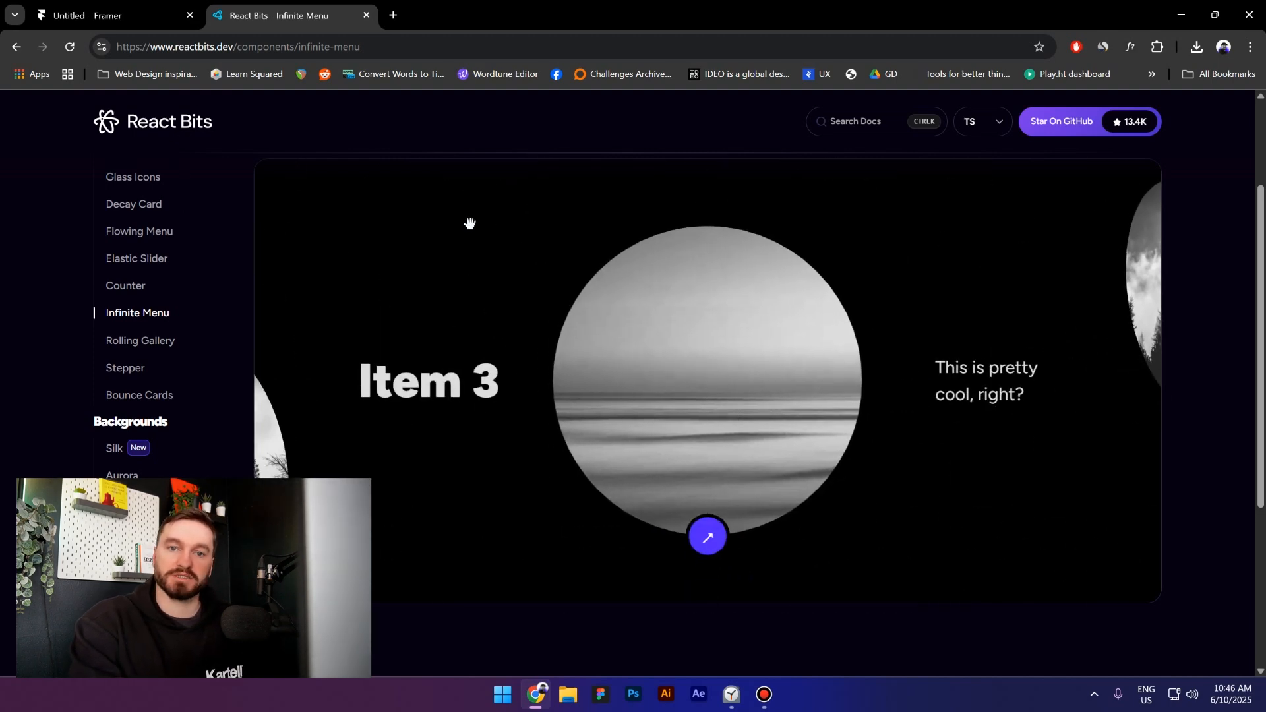